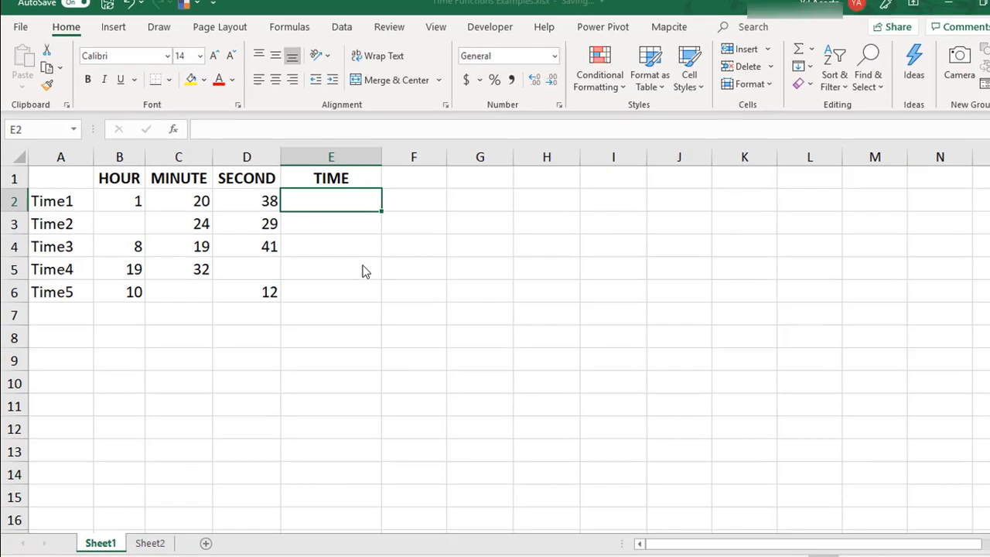
# Step: Build Time1's value with =TIME(B2,C2,D2) from its hour, minute and second cells
pyautogui.write('=TIME(')
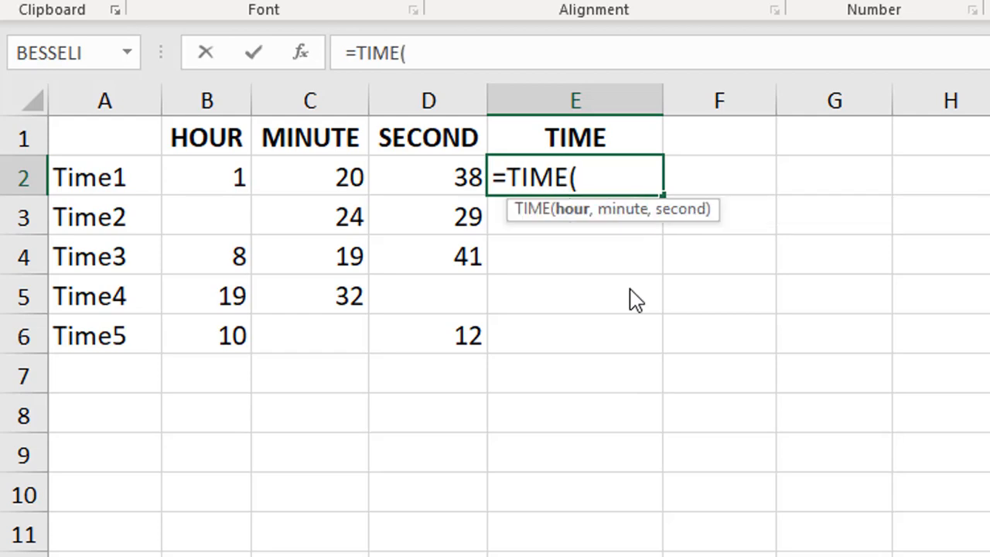
pyautogui.click(205, 177)
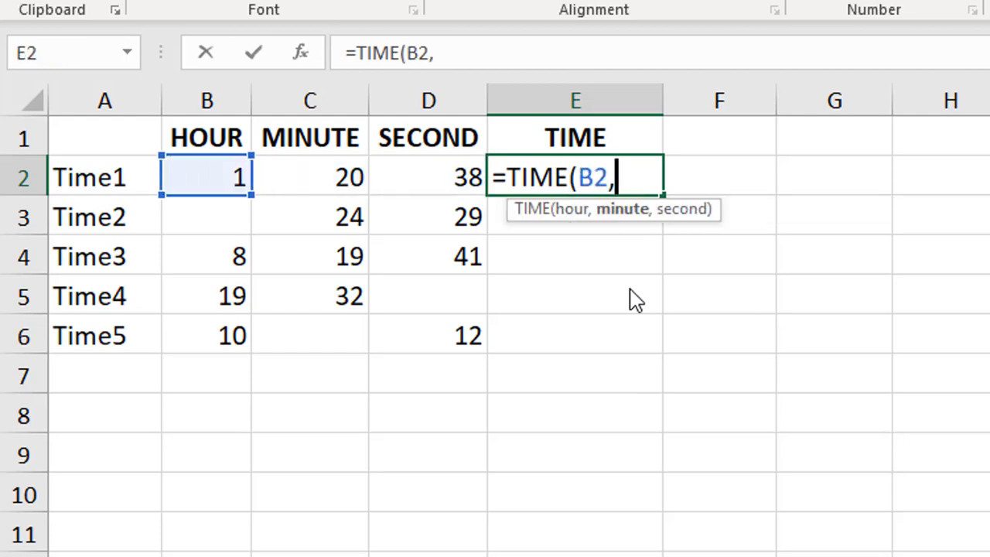
pyautogui.click(310, 177)
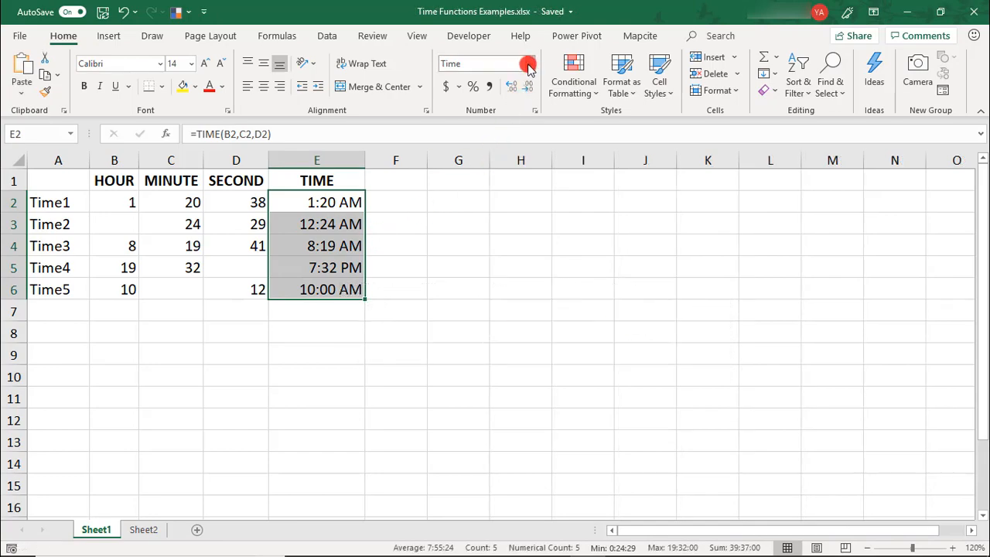
# Step: Try General format showing decimals, undo it, then apply Time format showing 1:20:38 AM
pyautogui.click(529, 63)
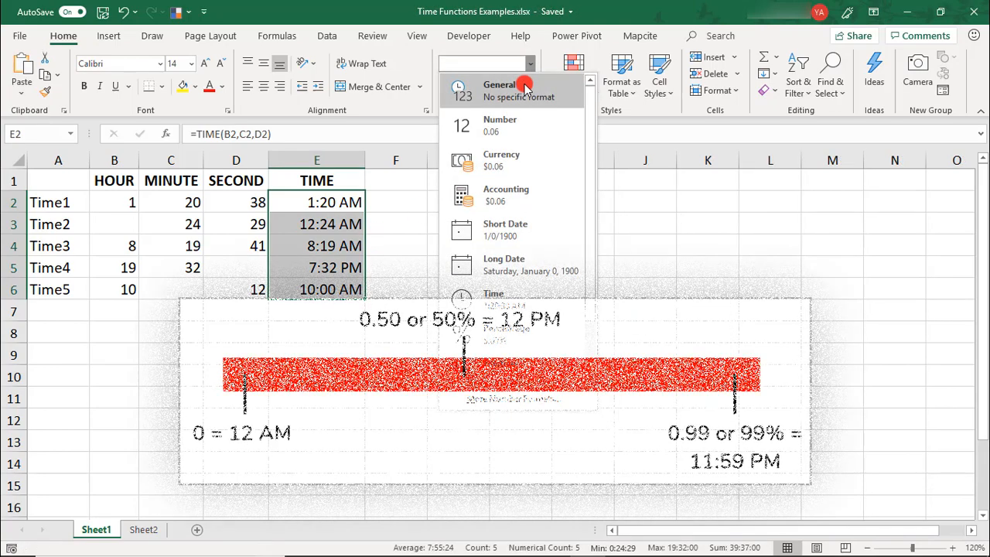
pyautogui.click(500, 84)
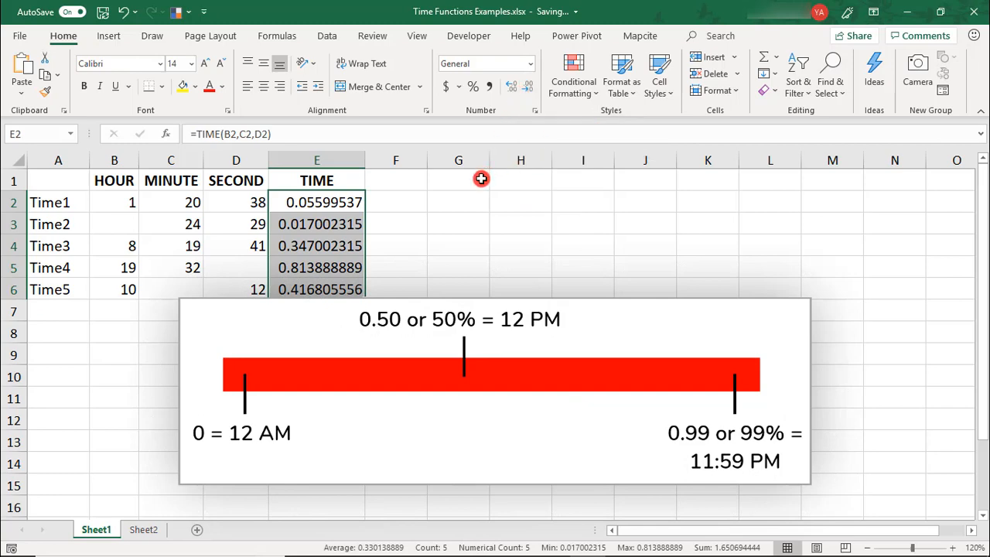
pyautogui.moveTo(424, 265)
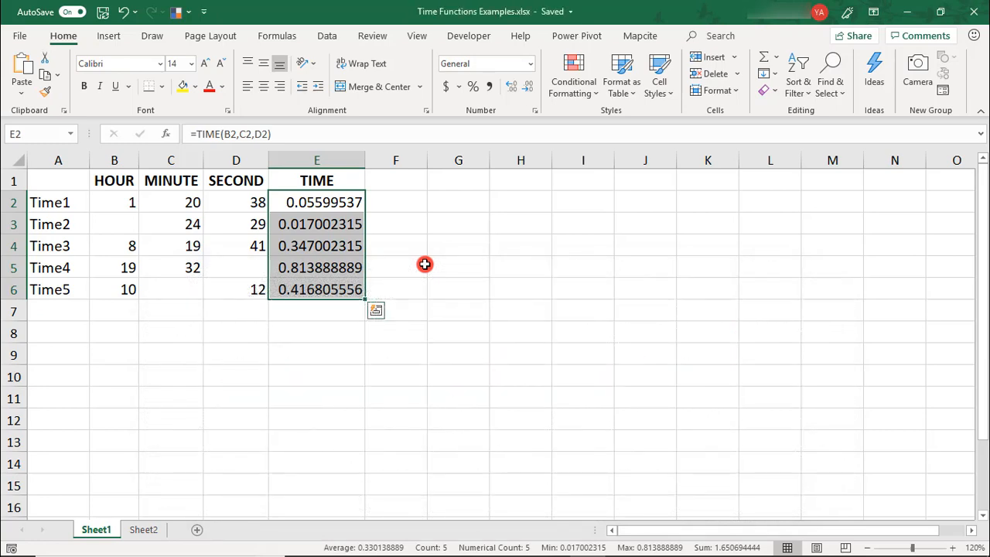
pyautogui.press('ctrl+z')
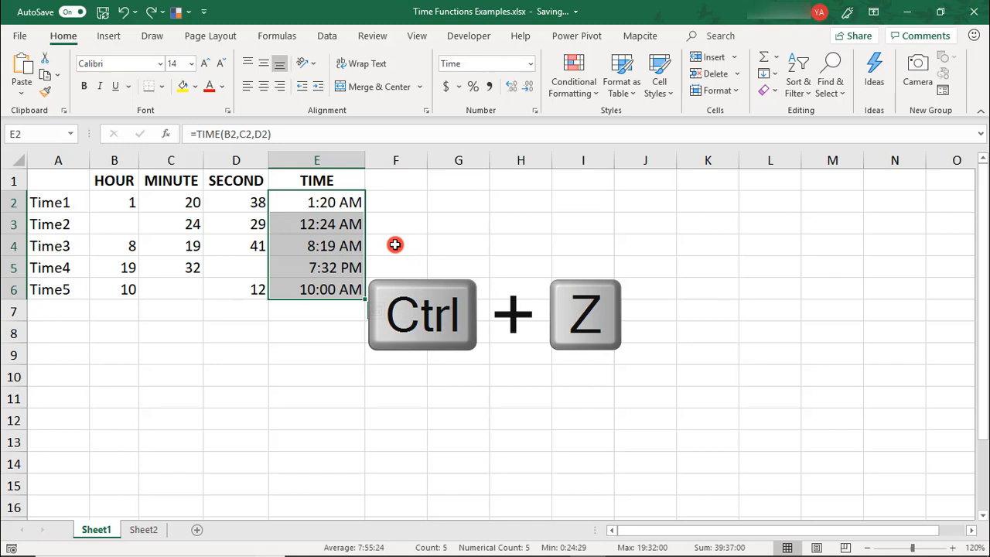
pyautogui.press('ctrl+z')
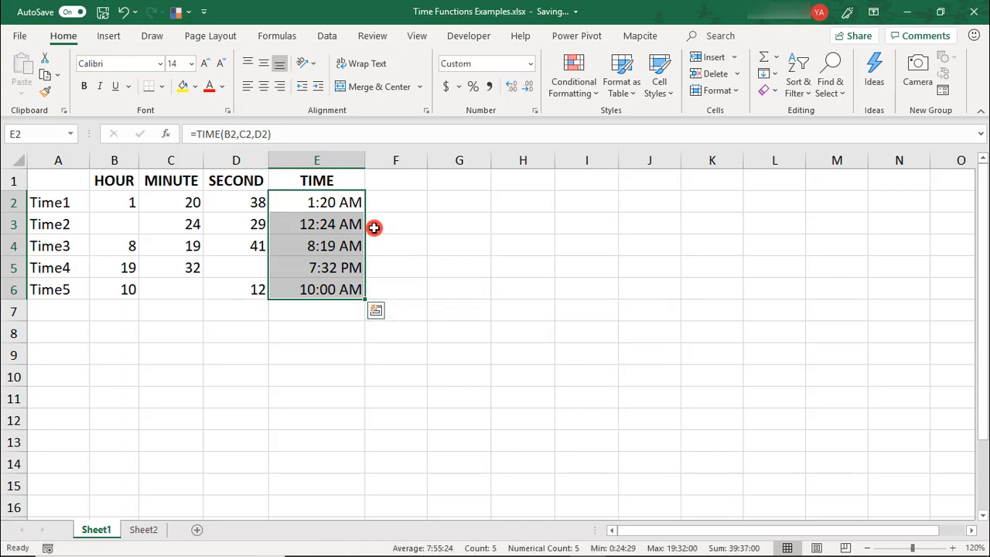
pyautogui.click(532, 63)
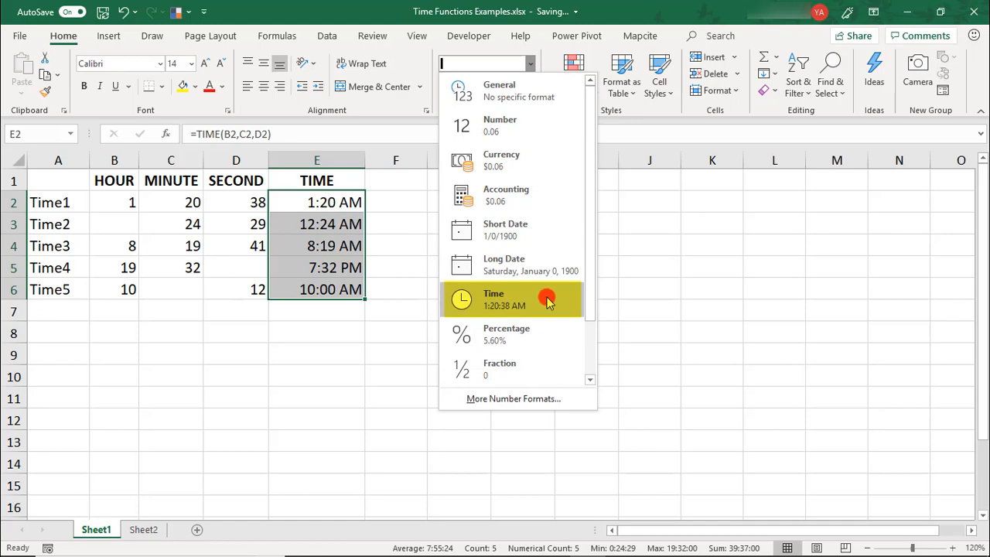
pyautogui.click(494, 300)
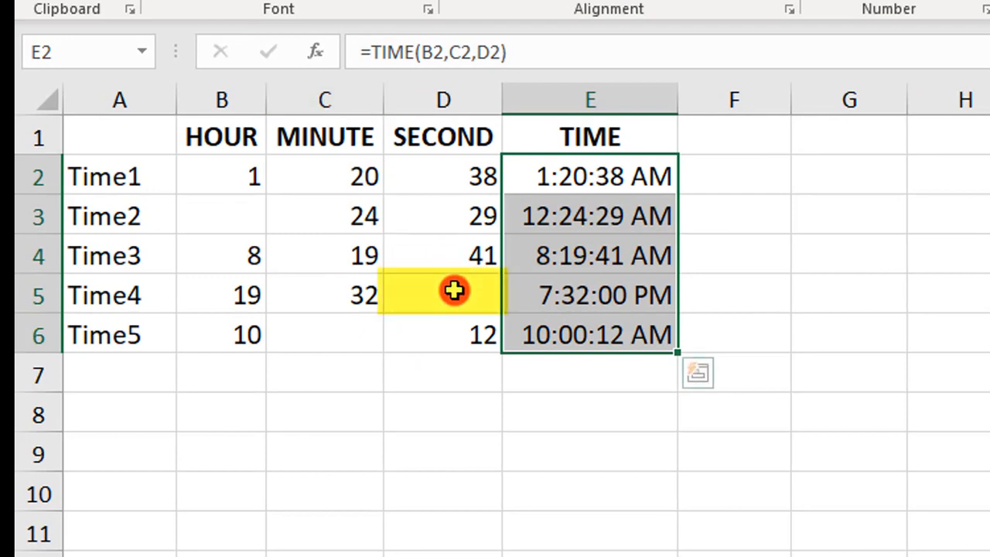
pyautogui.click(322, 334)
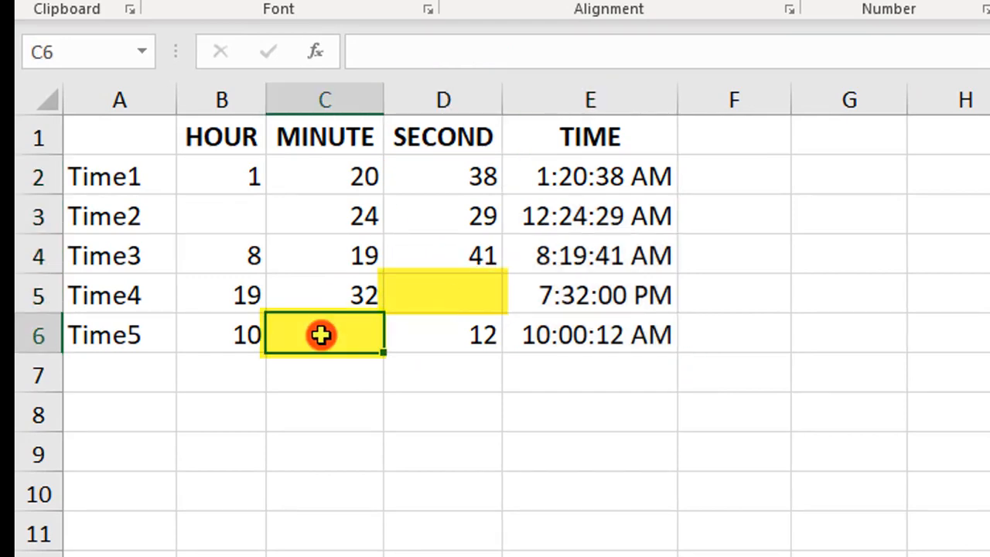
pyautogui.click(589, 335)
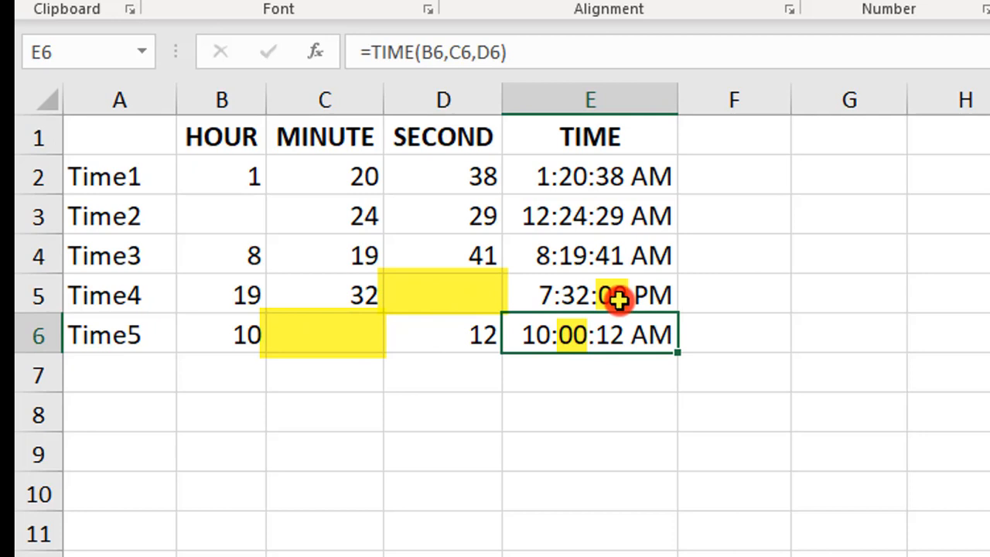
pyautogui.click(223, 217)
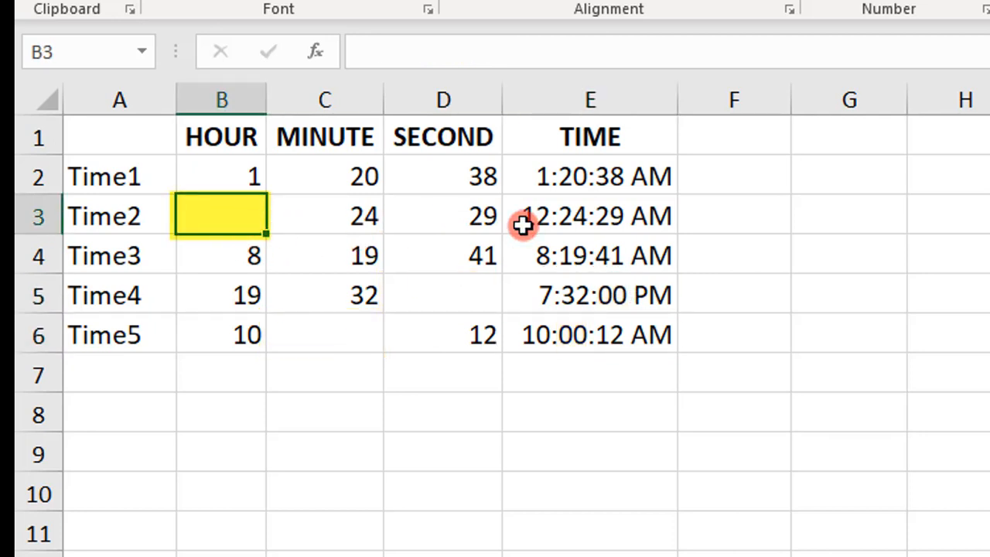
pyautogui.click(590, 217)
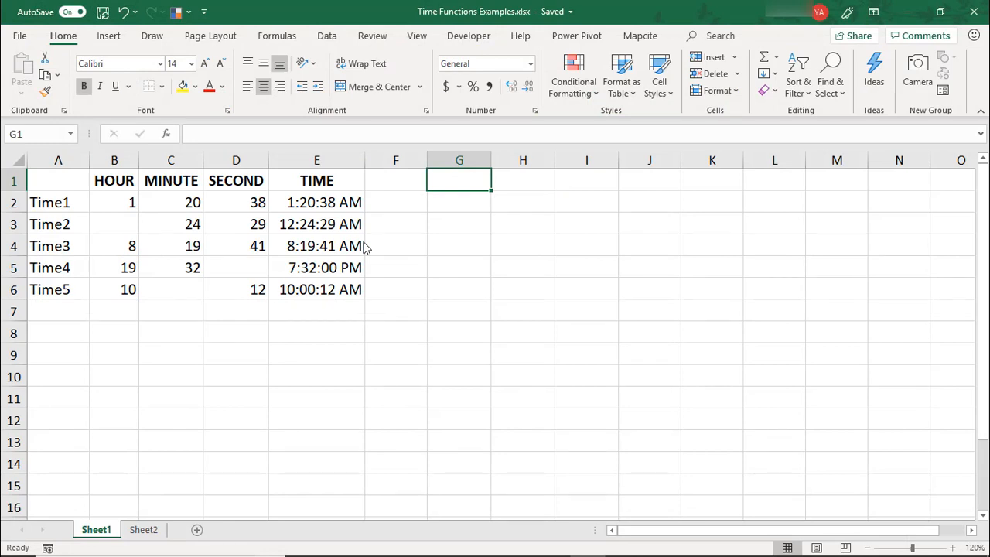
# Step: Add a HOUR header and =HOUR(E2) extracting 1 from the Time1 time
pyautogui.write('HOUR')
pyautogui.click(459, 203)
pyautogui.write('=')
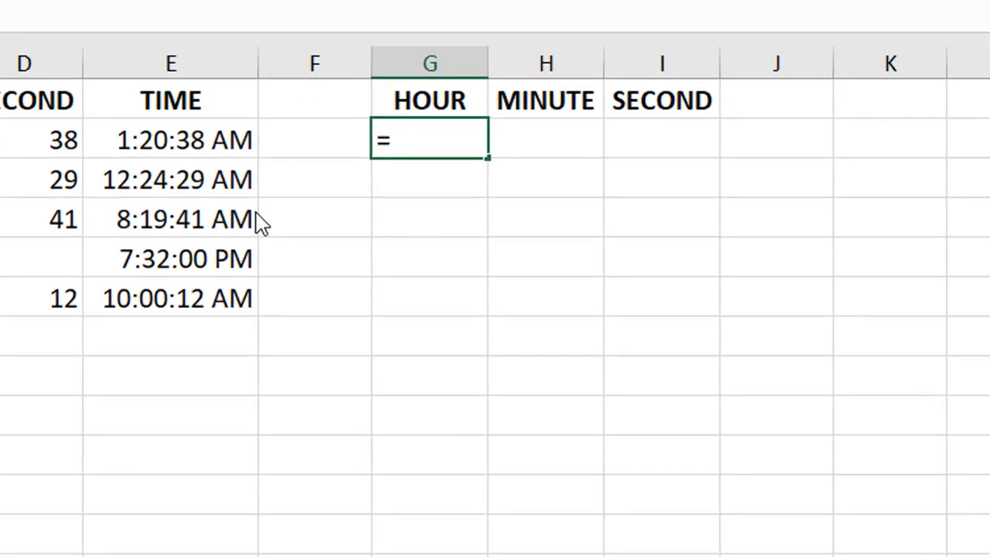
pyautogui.write('HOUR')
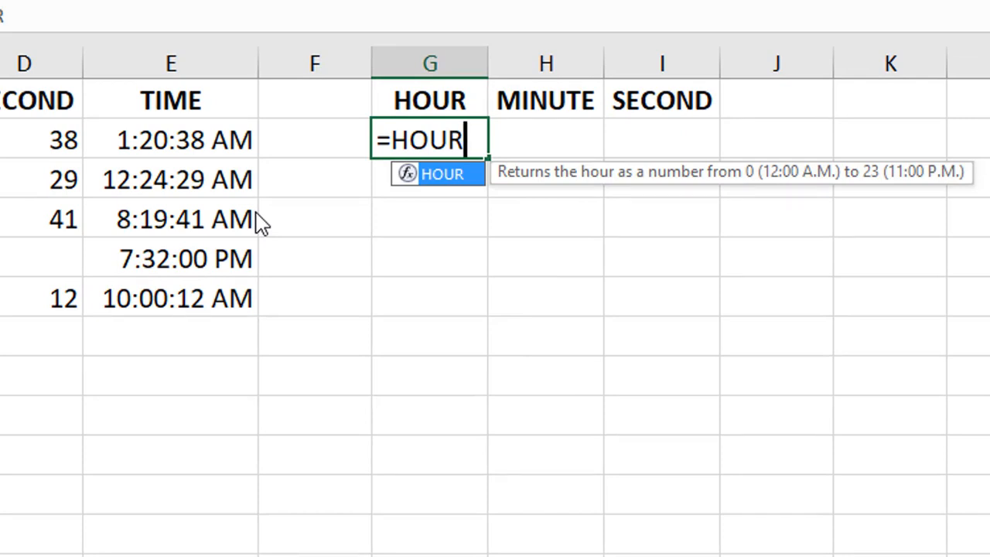
pyautogui.write('(')
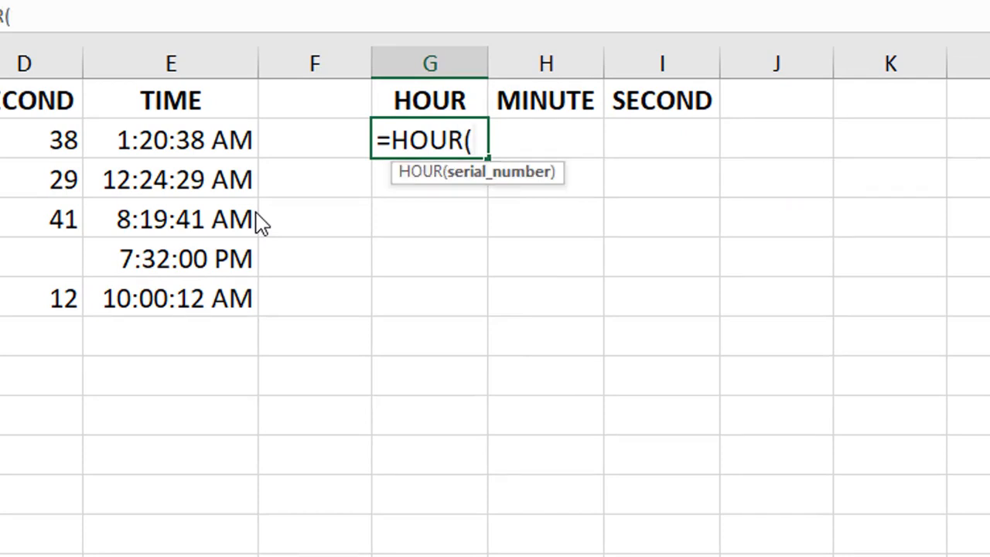
pyautogui.click(170, 139)
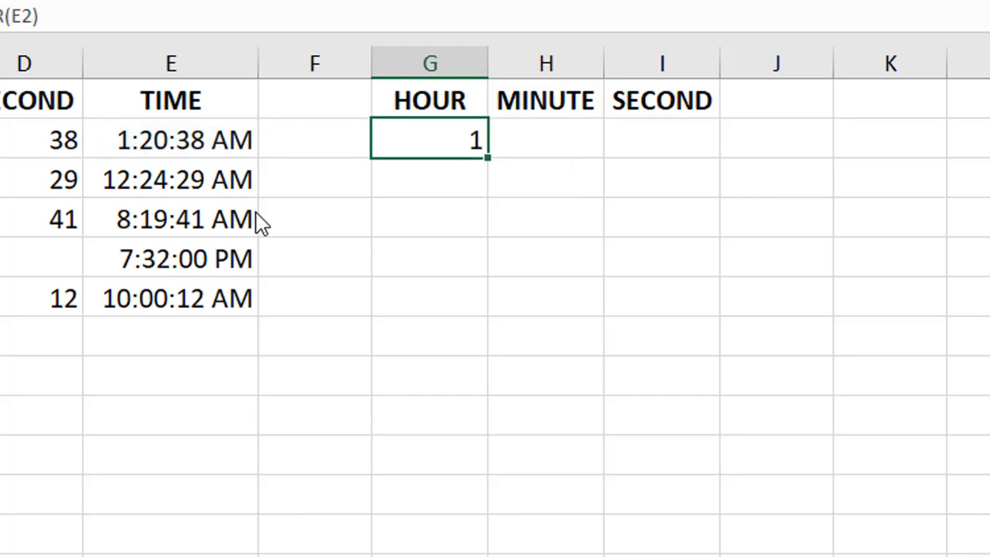
# Step: Add =MINUTE(E2) and begin =SECOND(E2) to extract 20 and 38 from Time1
pyautogui.write('=MI')
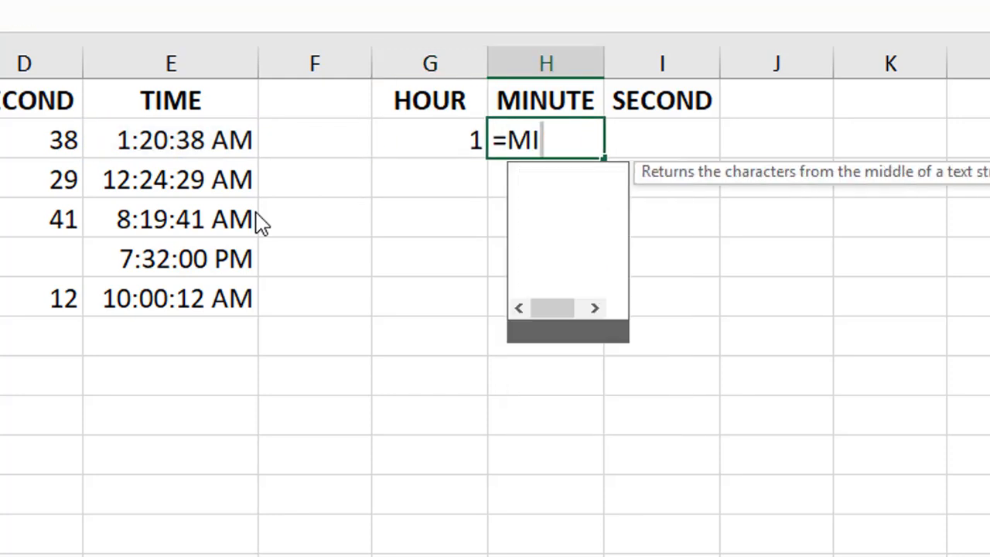
pyautogui.click(314, 139)
pyautogui.write('=SECOND')
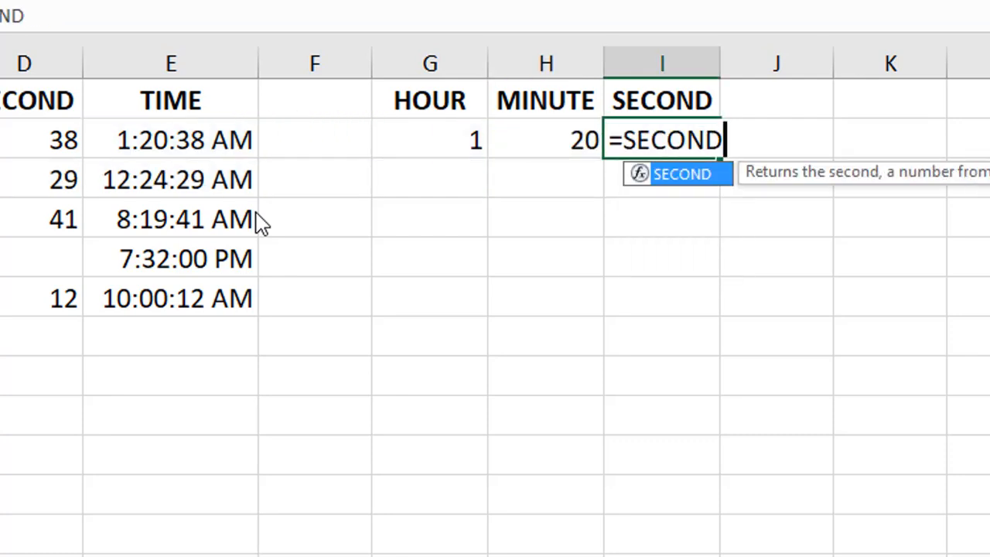
pyautogui.write('(')
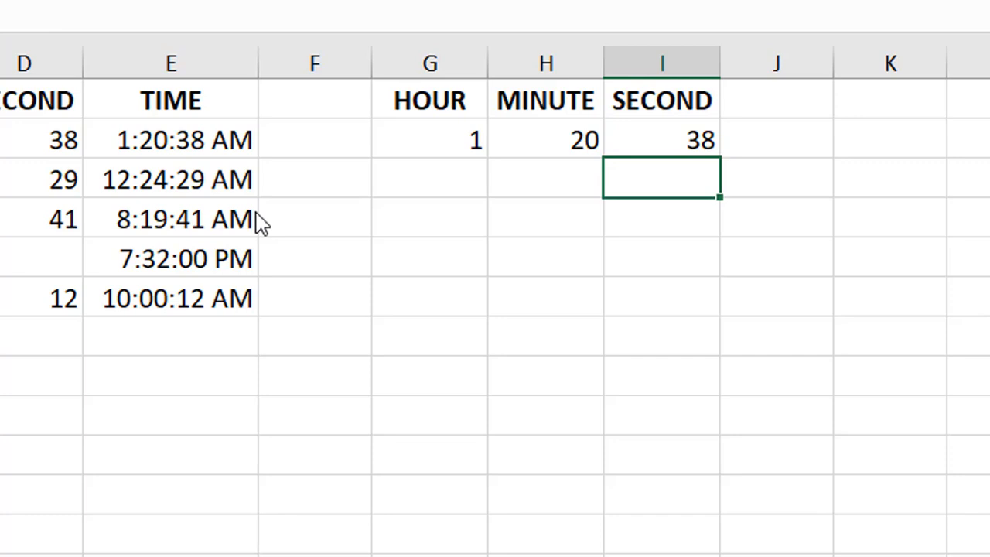
# Step: Finish the minute formula and paste =HOUR down G3:G6 giving 0, 8, 19 and 10
pyautogui.click(545, 178)
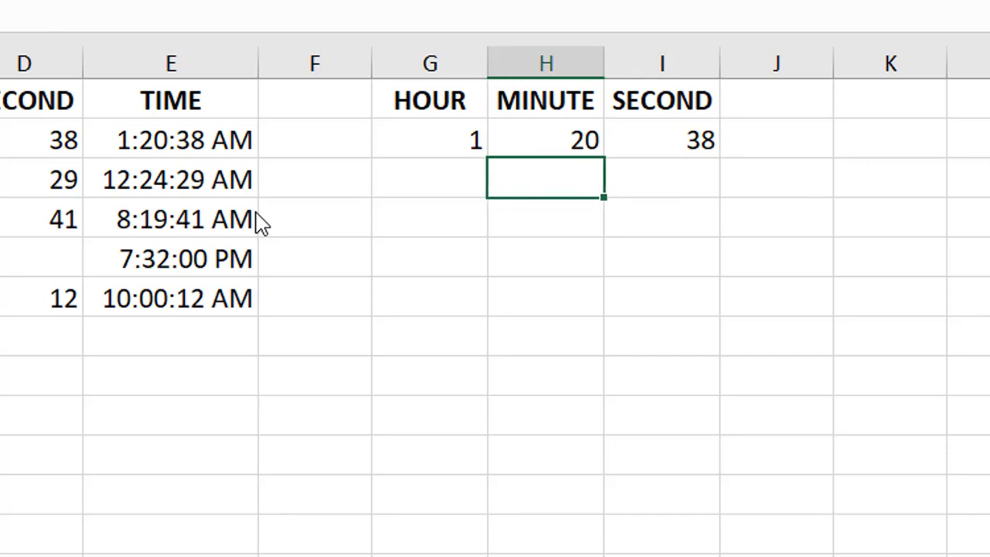
pyautogui.write('=MINUTE(G3')
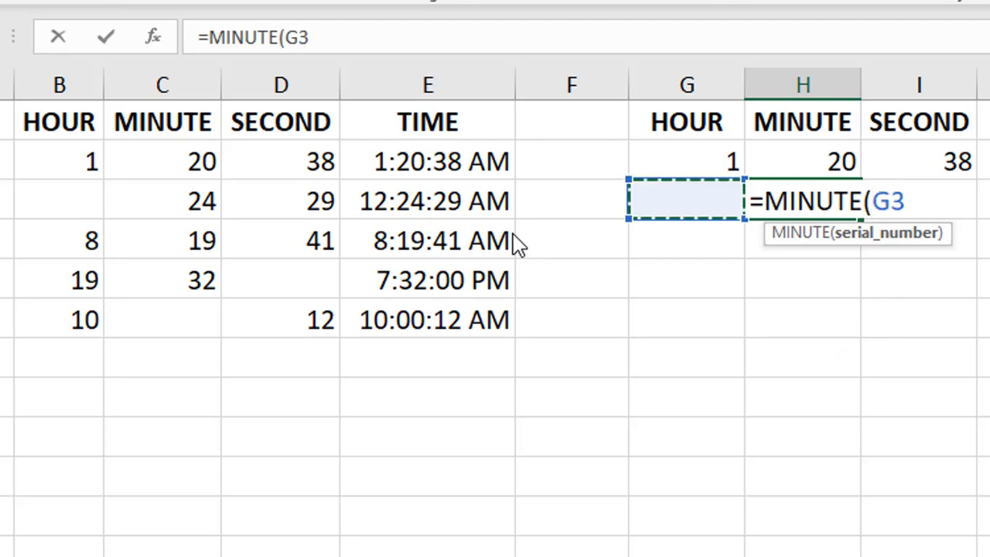
pyautogui.click(163, 201)
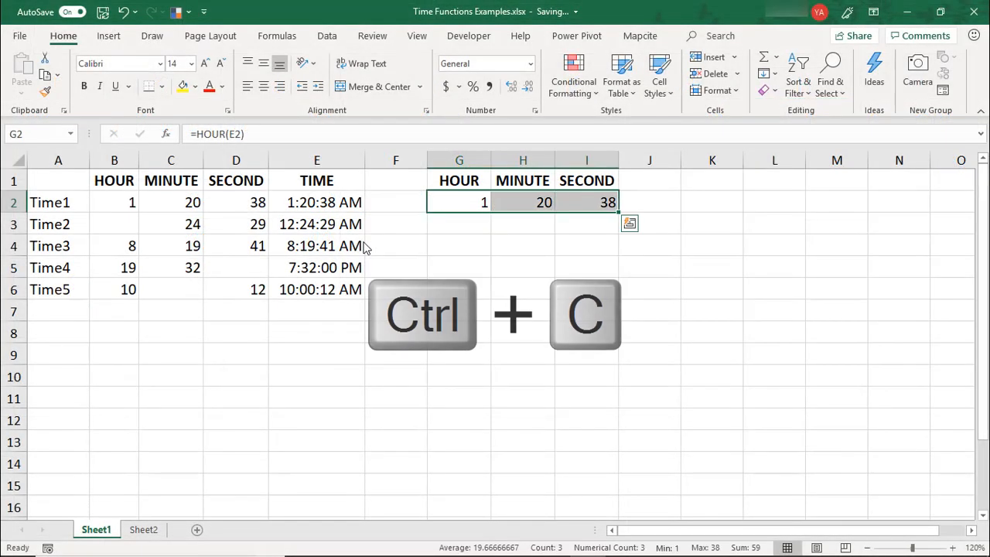
pyautogui.press('ctrl+v')
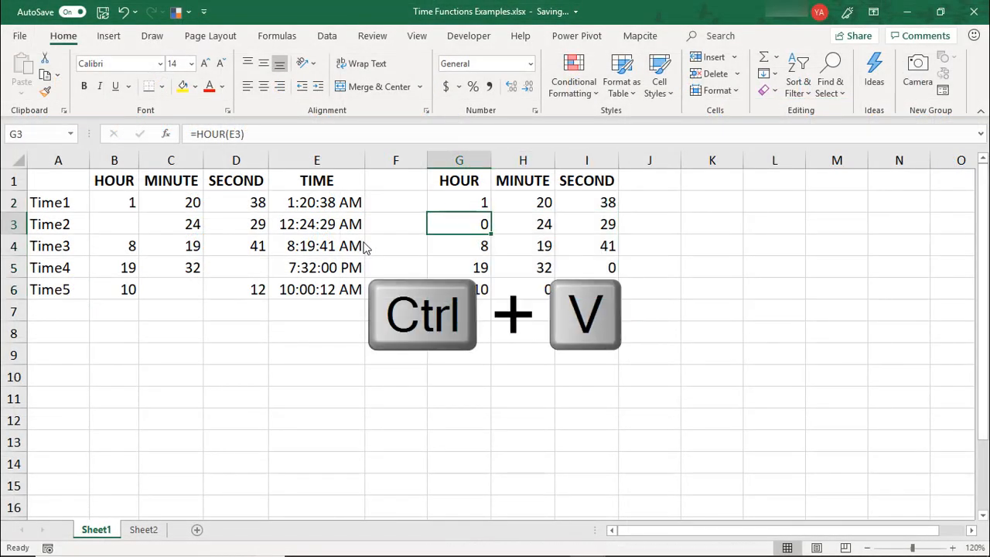
pyautogui.press('ctrl+v')
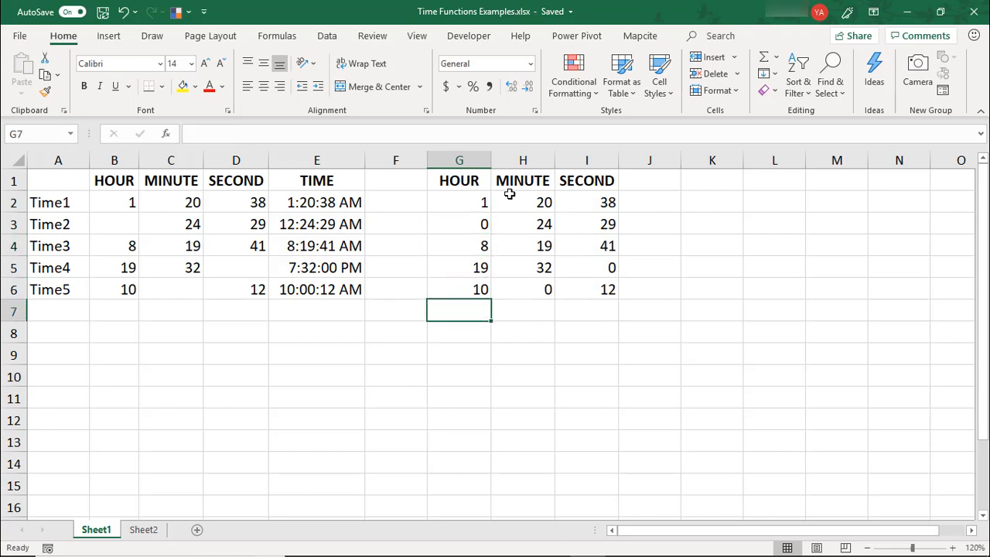
# Step: Enter =HOUR("8:00:00") in G7 so the typed time returns 8
pyautogui.write('=')
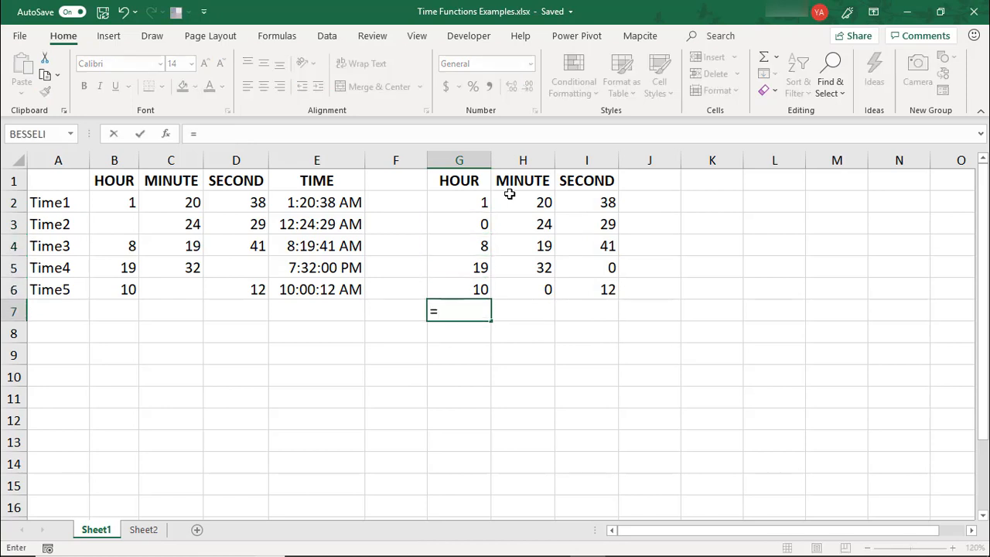
pyautogui.write('HOUR')
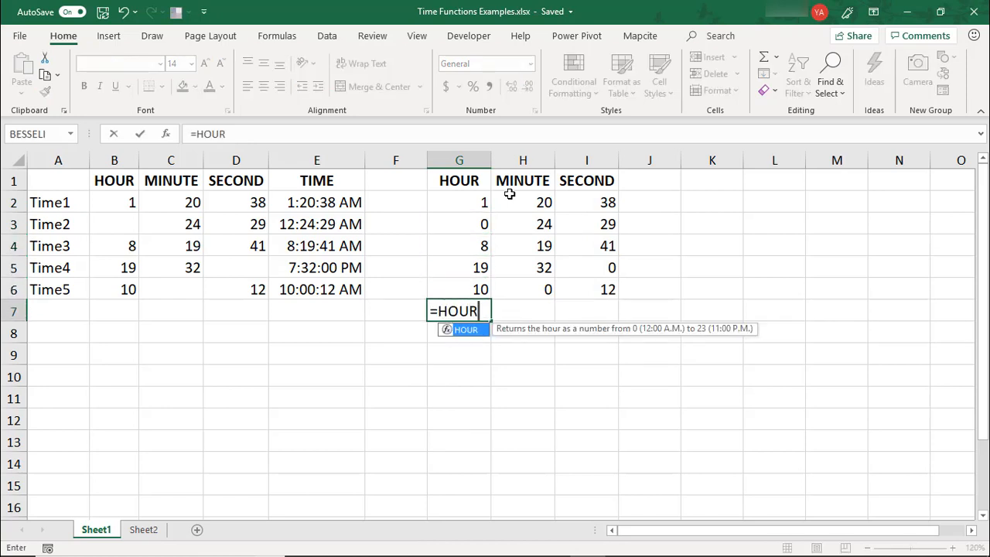
pyautogui.write('(')
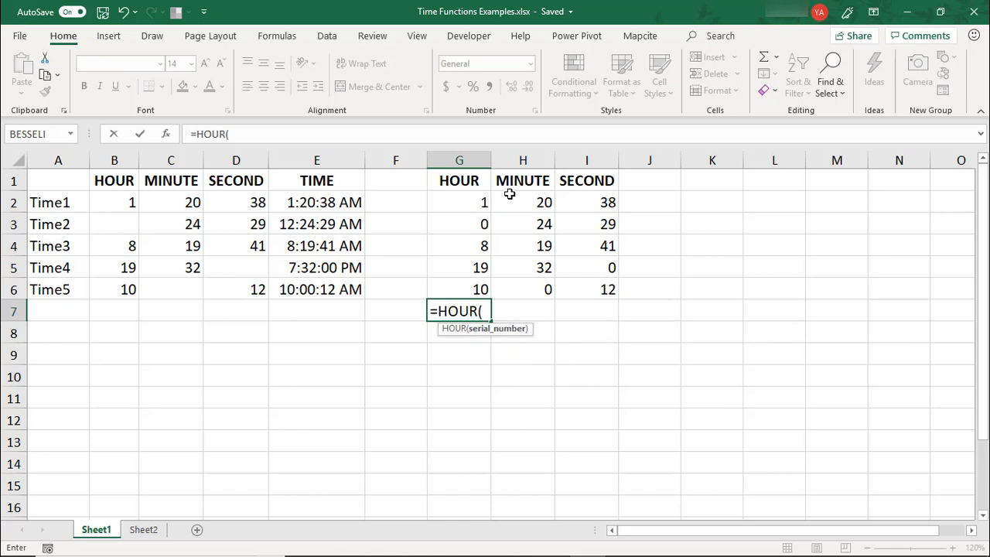
pyautogui.write('"')
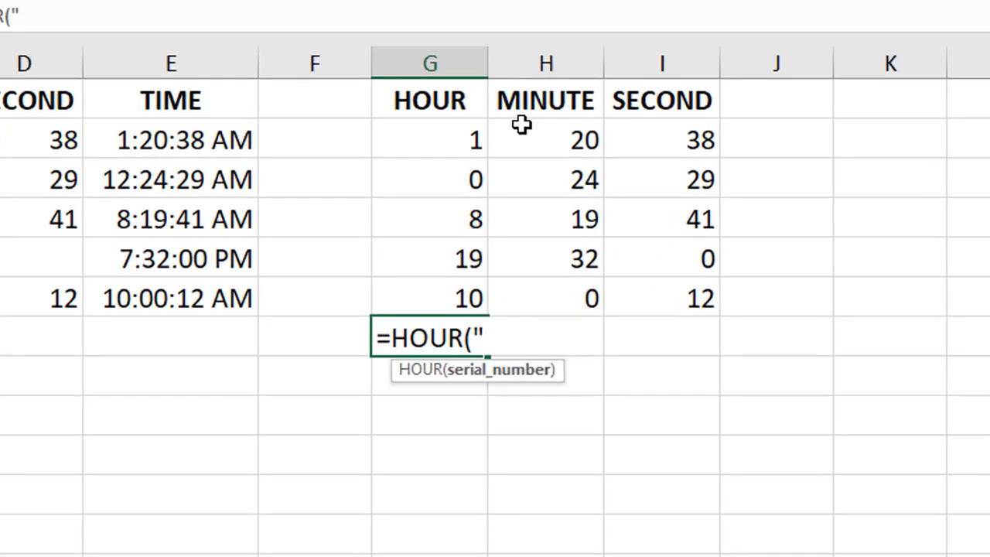
pyautogui.write('8')
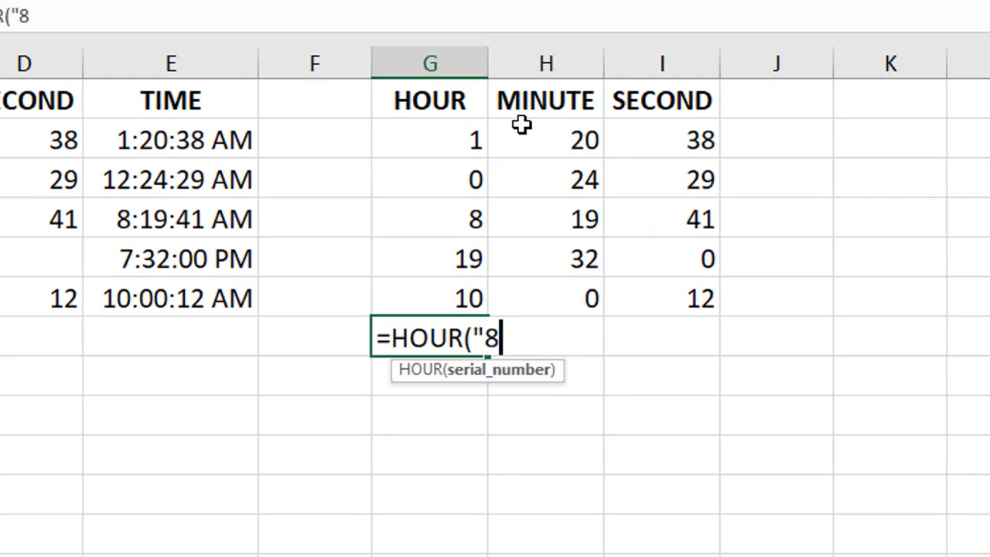
pyautogui.write(':00:')
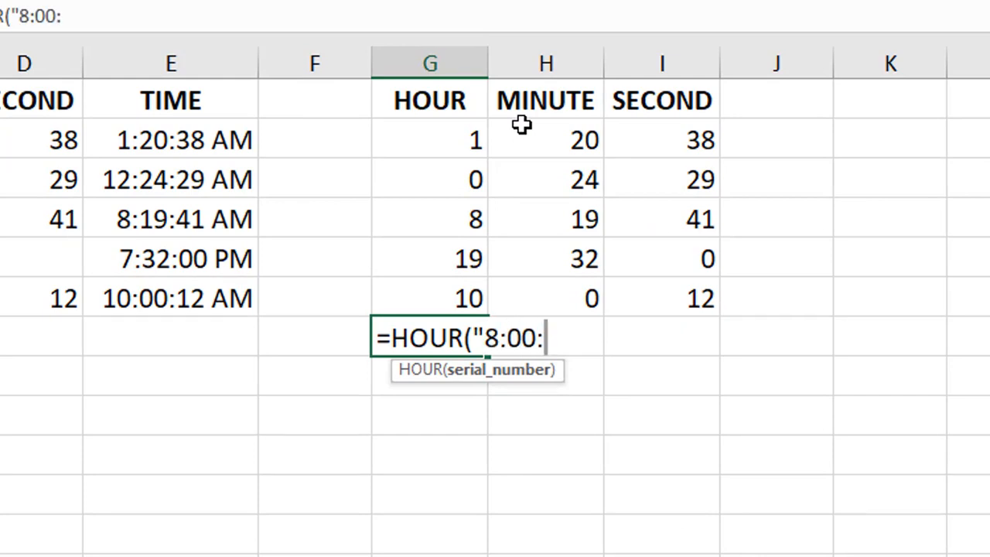
pyautogui.press('Enter')
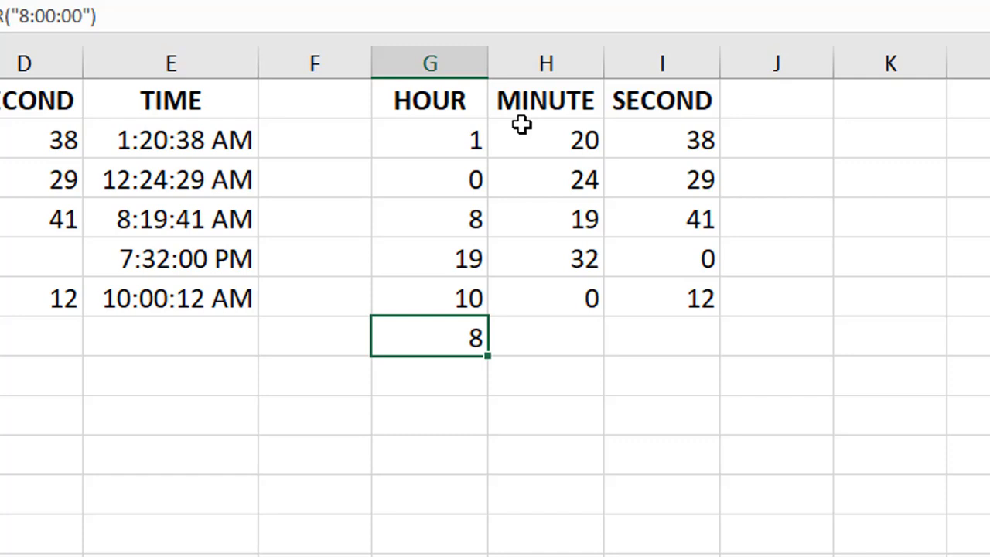
pyautogui.moveTo(523, 134)
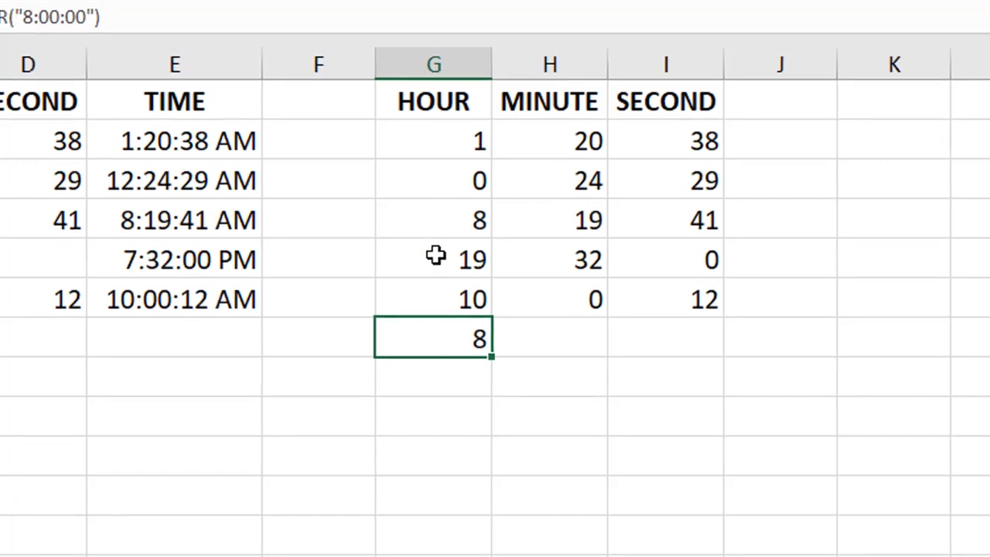
# Step: Edit the G7 example to =HOUR("8 PM") so it returns 20
pyautogui.doubleClick(433, 338)
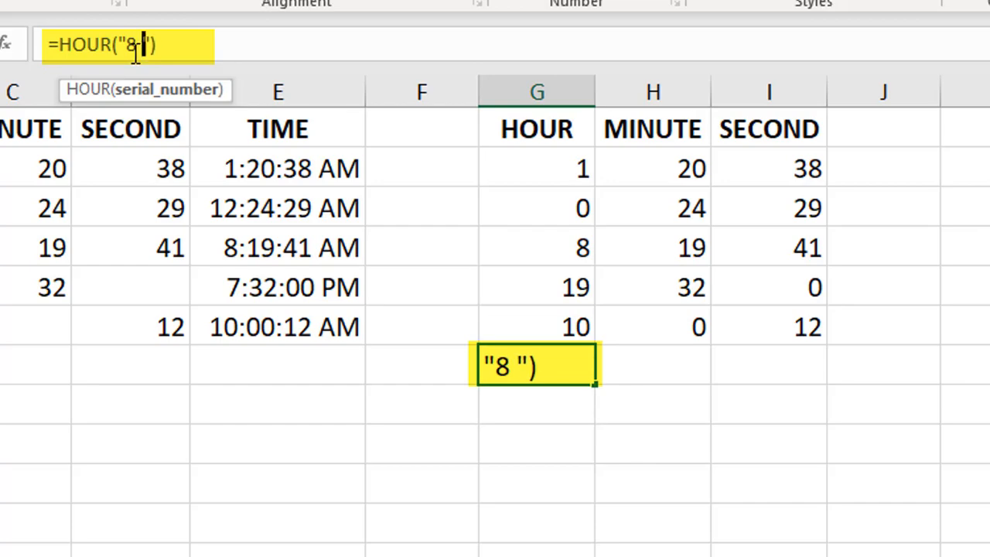
pyautogui.write('PM')
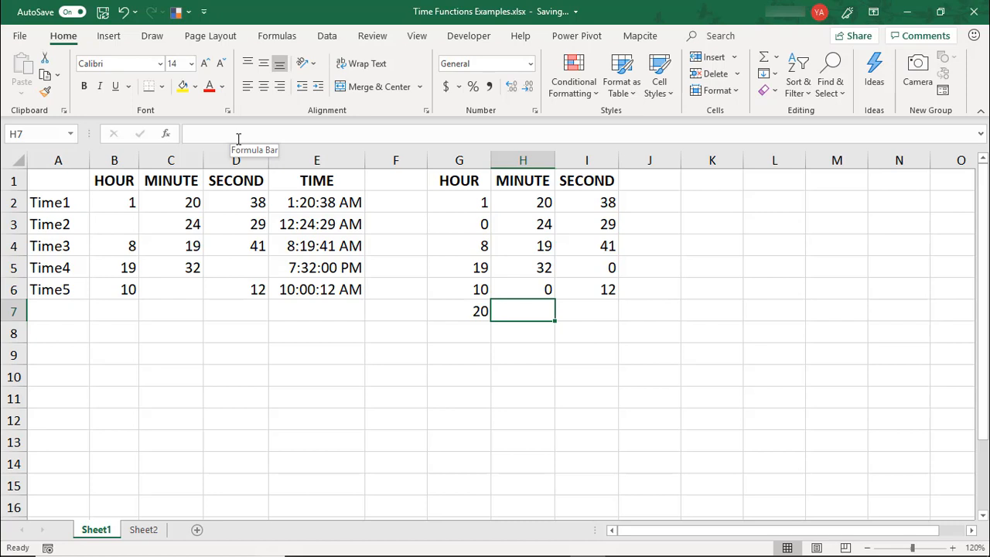
# Step: Enter =MINUTE("00:75") in H7 so the typed time returns 15
pyautogui.write('=M')
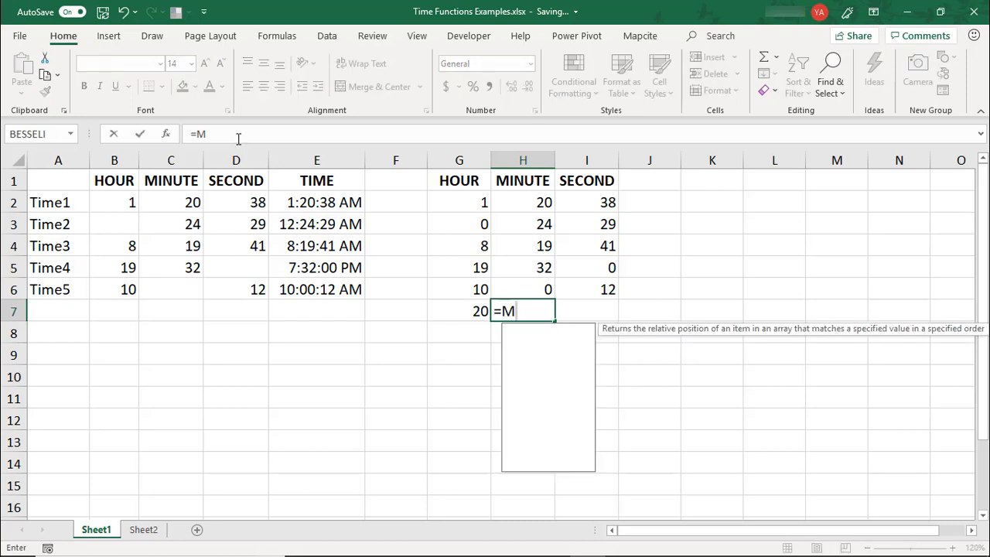
pyautogui.write('INUTE(')
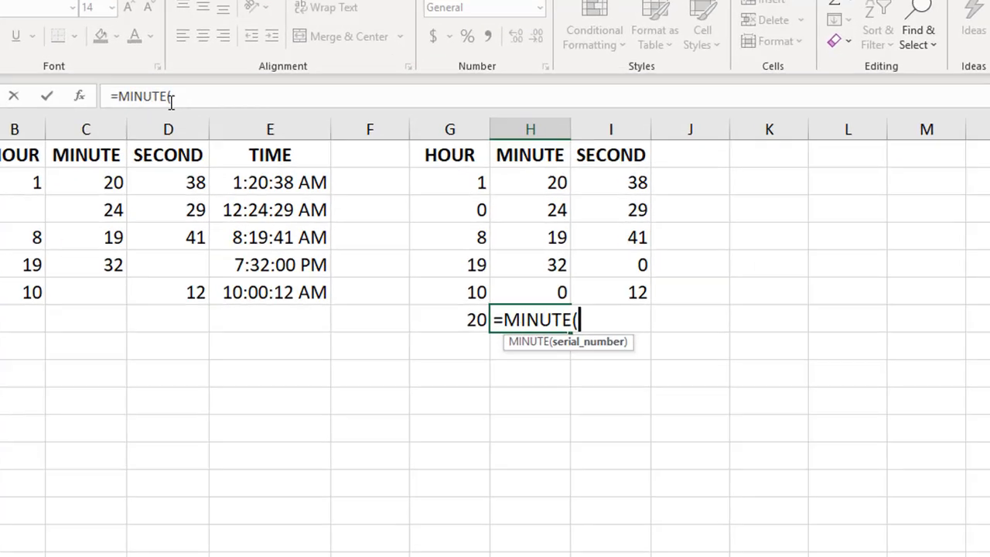
pyautogui.write('"')
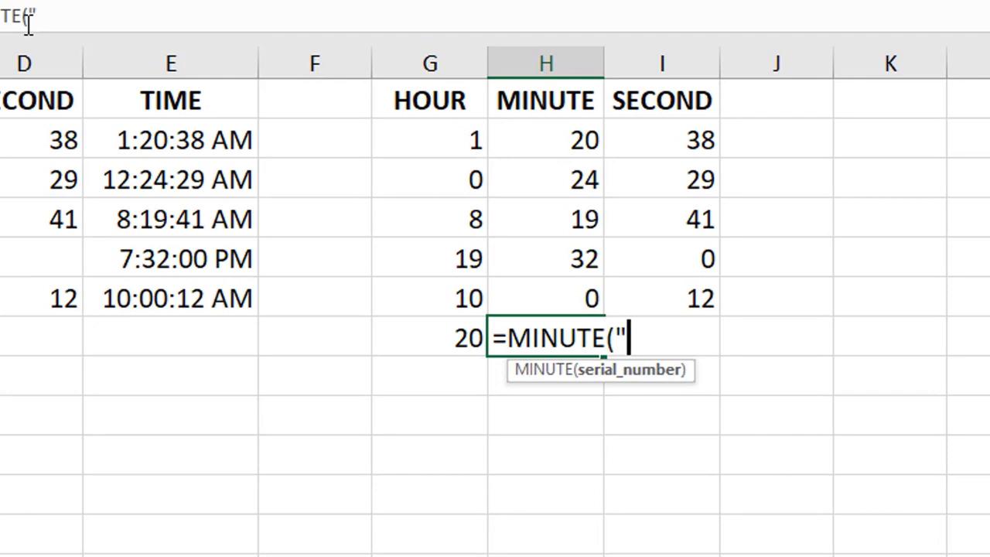
pyautogui.write('00:75')
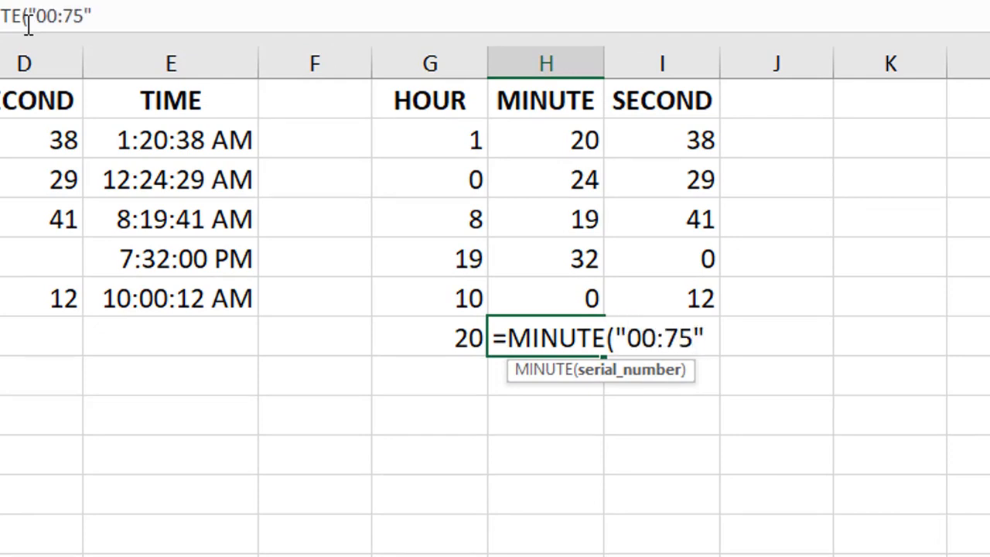
pyautogui.write(')')
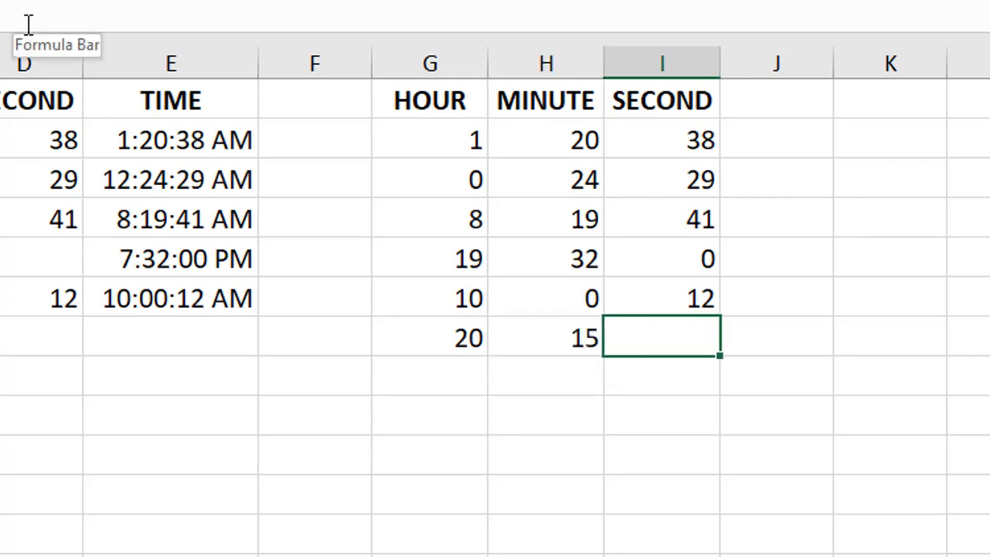
# Step: Enter a =SECOND("00…") typed-time formula in I7 returning 23
pyautogui.write('=')
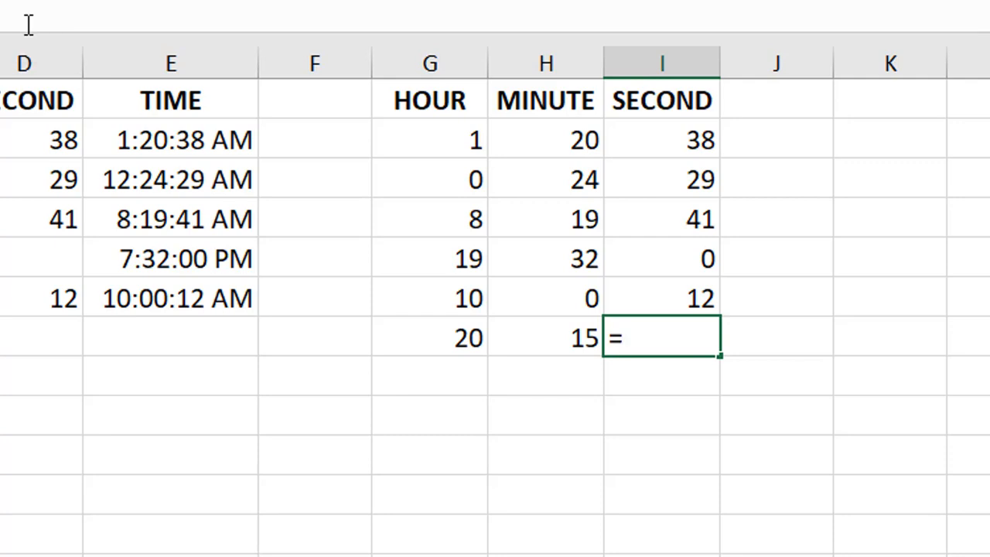
pyautogui.write('SECOND')
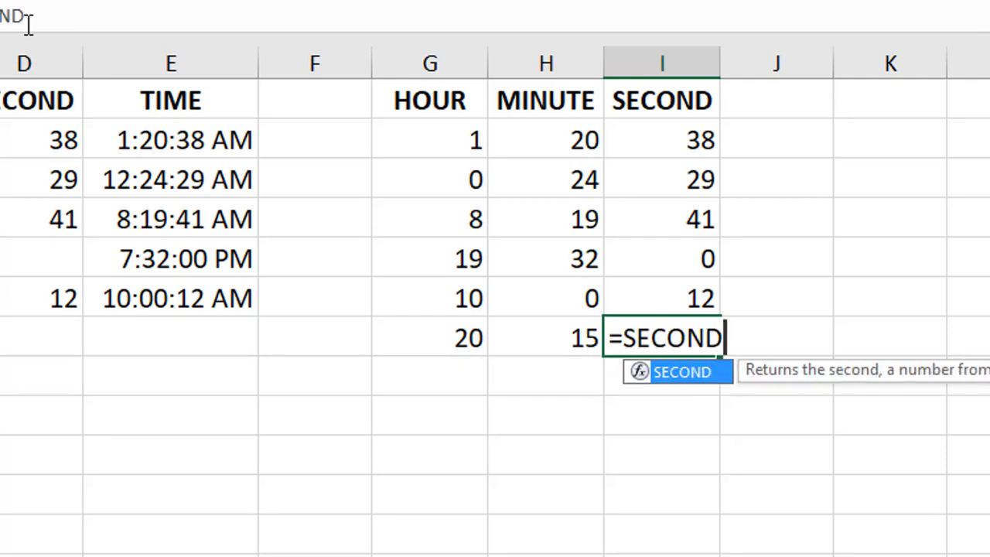
pyautogui.write('("')
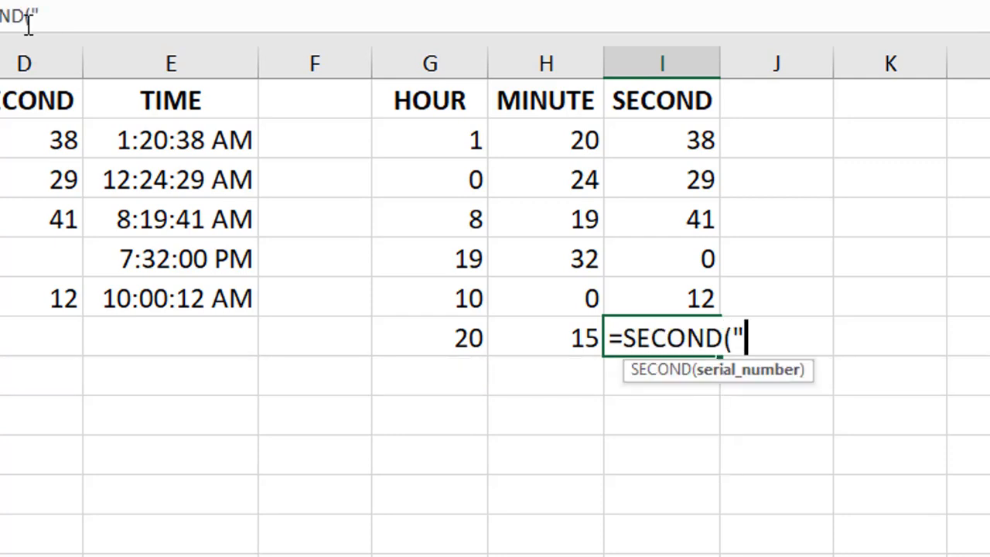
pyautogui.write('00')
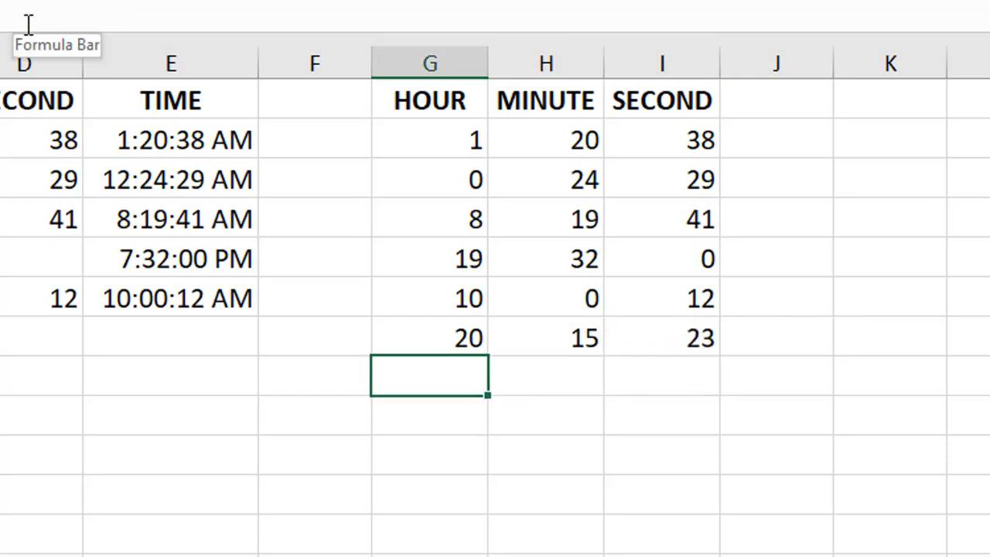
# Step: Sum G2:G7 with =SUM for the 58 total and start typing the TOTAL label
pyautogui.write('=SUM')
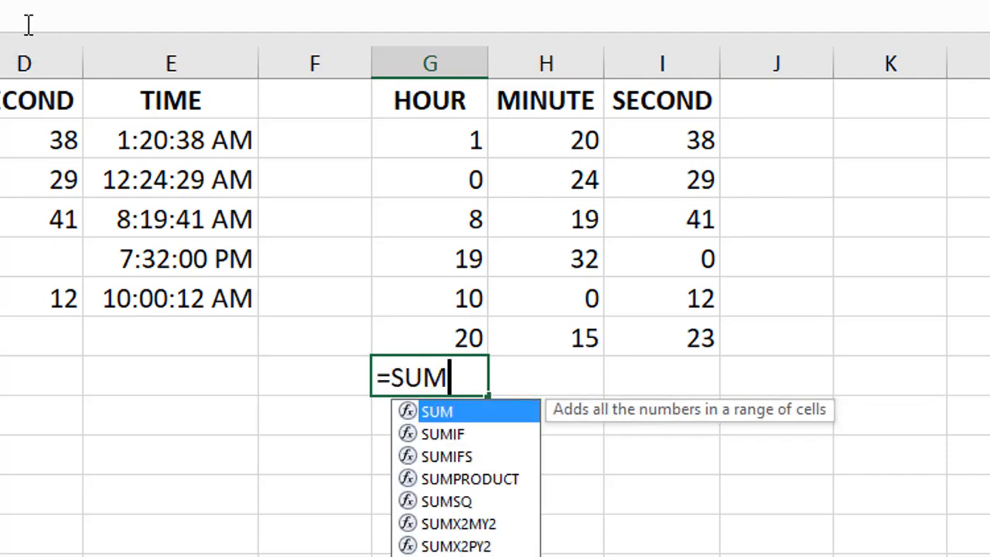
pyautogui.moveTo(430, 139); pyautogui.dragTo(430, 338)
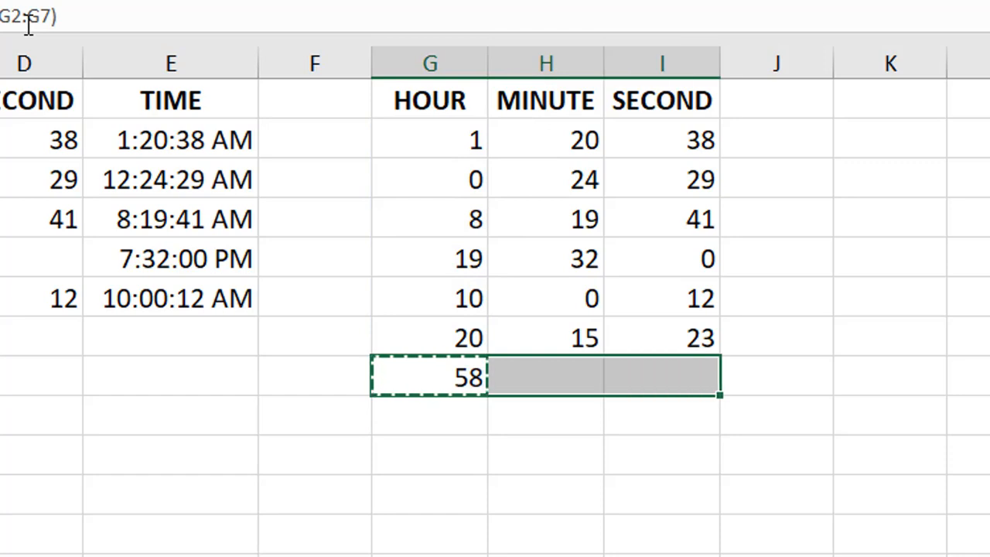
pyautogui.write('TOTA')
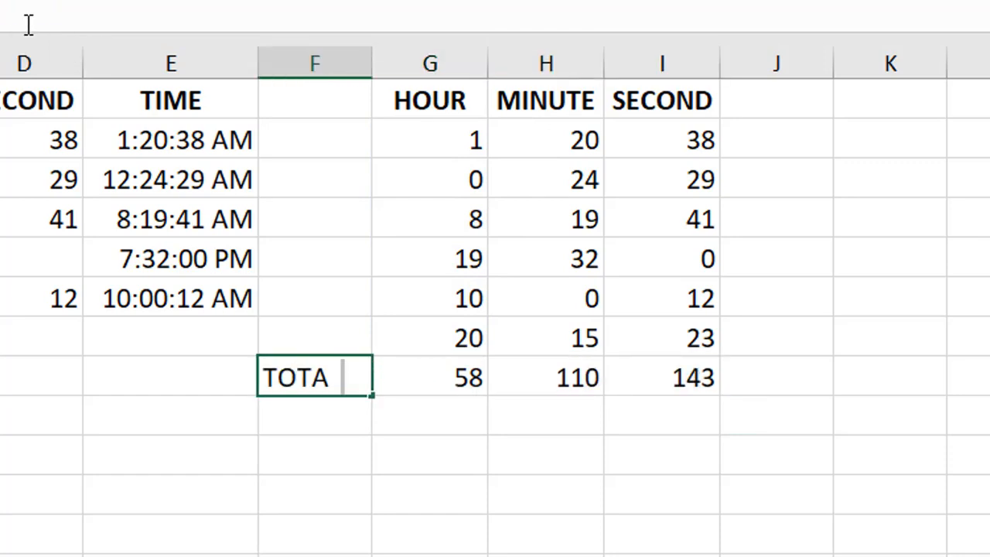